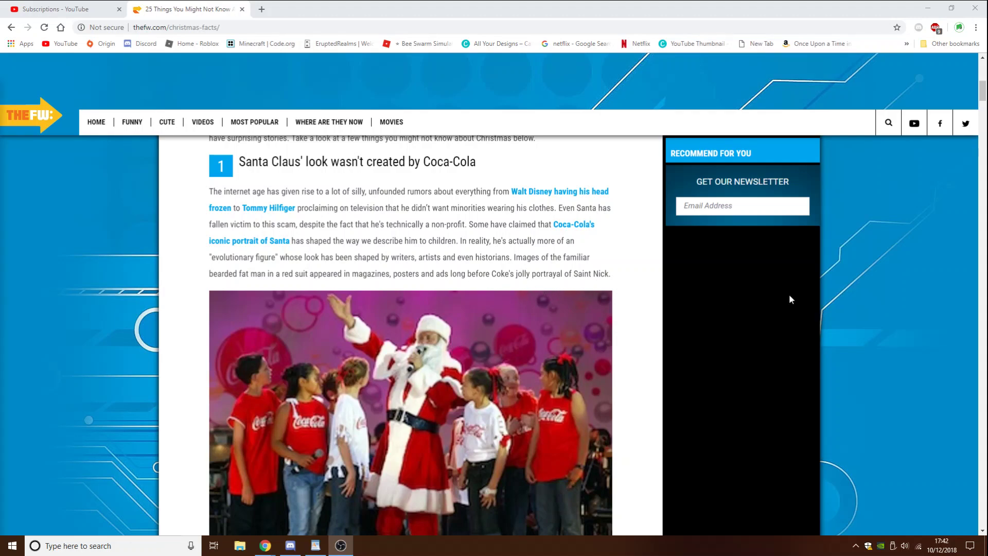
# Leave Chrome full screen and scroll down through the page
pyautogui.press('F11')
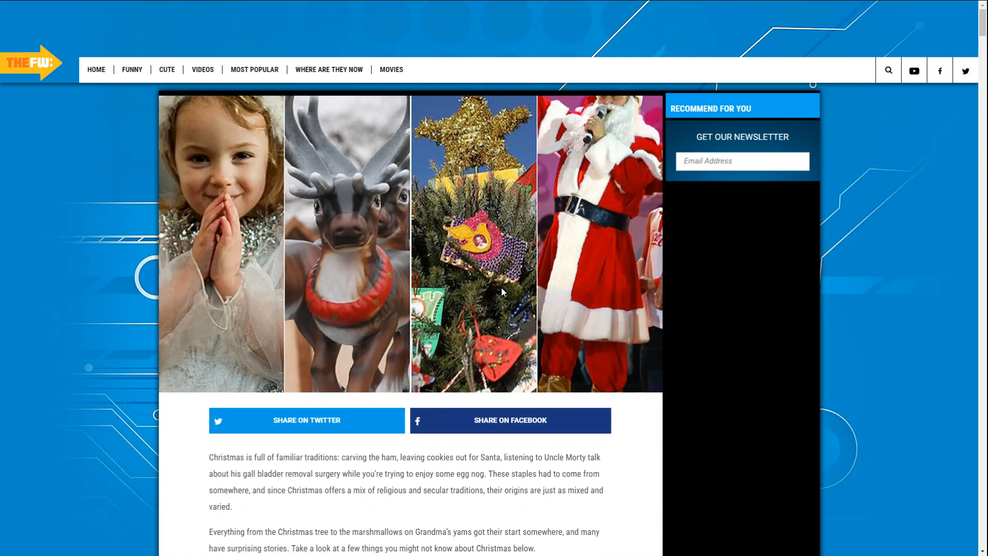
pyautogui.moveTo(557, 258)
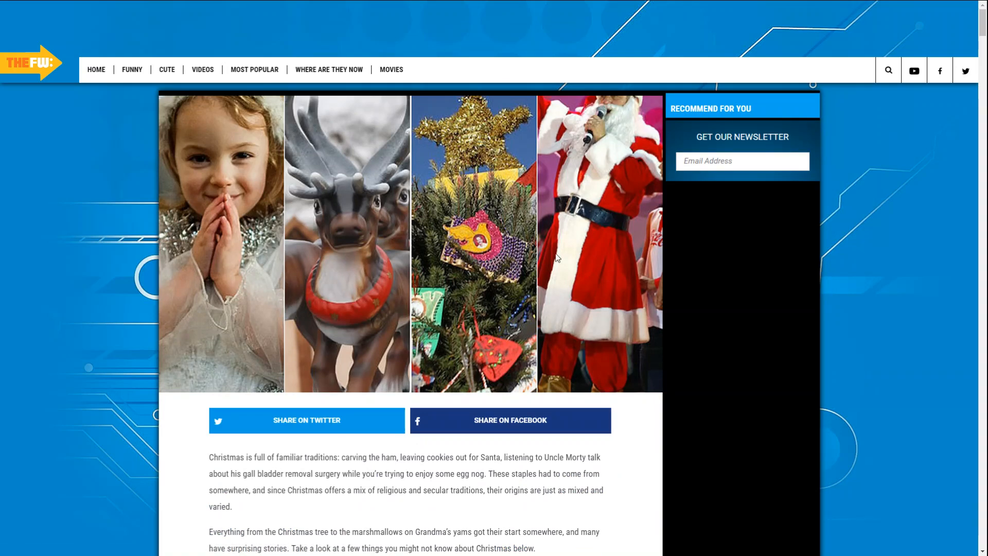
pyautogui.scroll(-3)
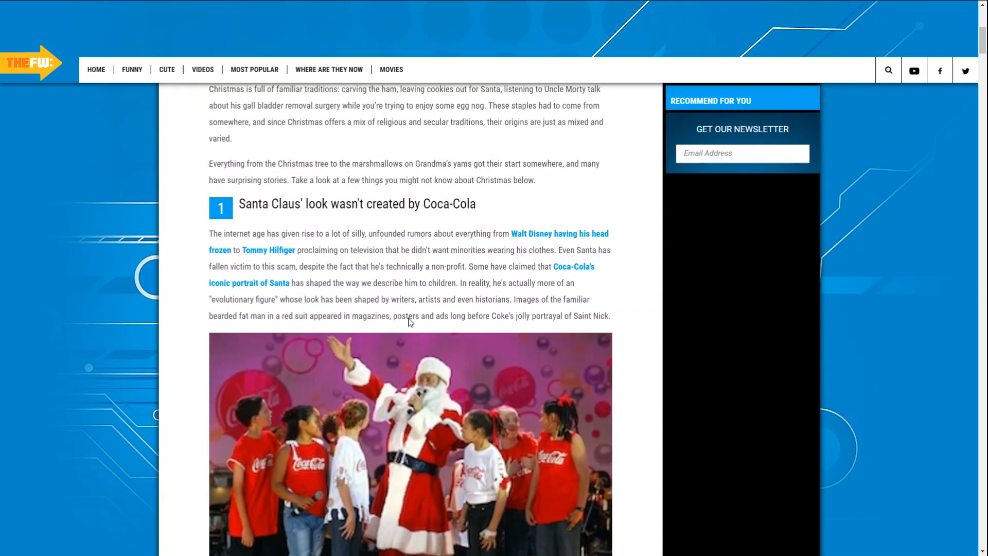
pyautogui.scroll(-3)
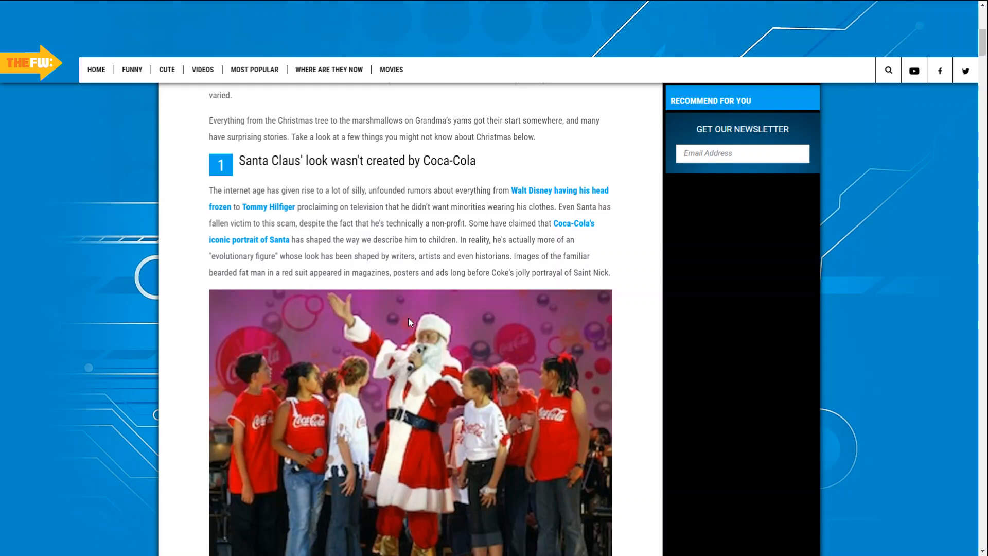
pyautogui.scroll(-3)
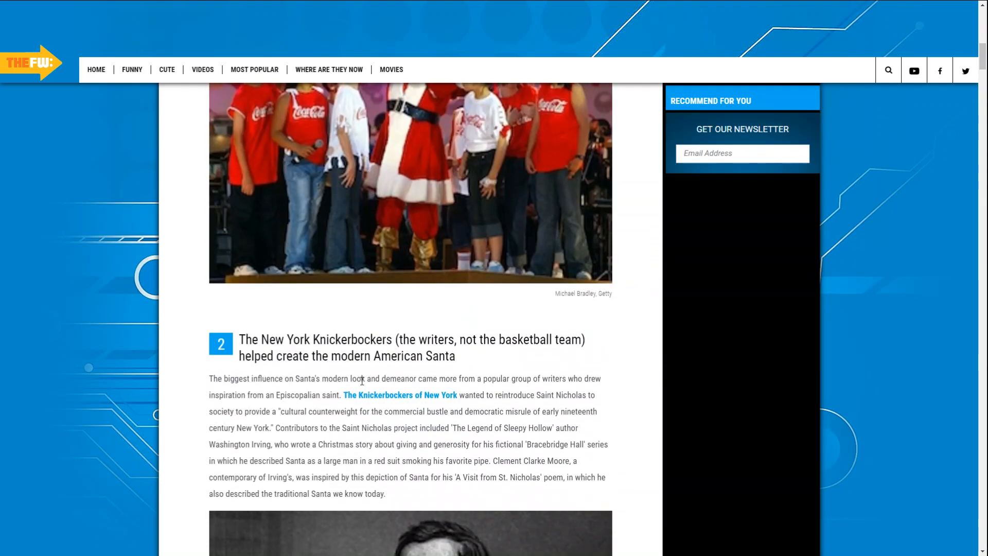
pyautogui.scroll(-3)
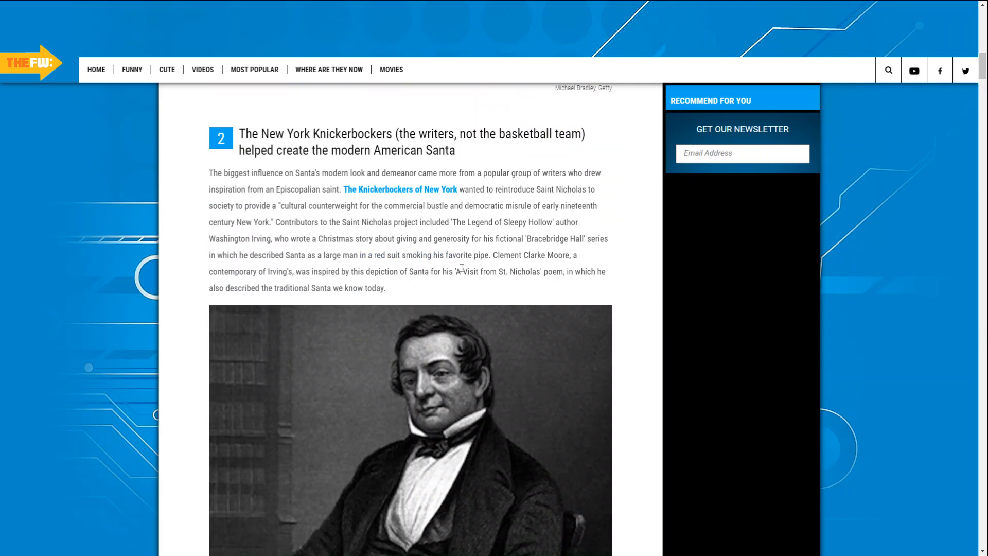
pyautogui.scroll(-3)
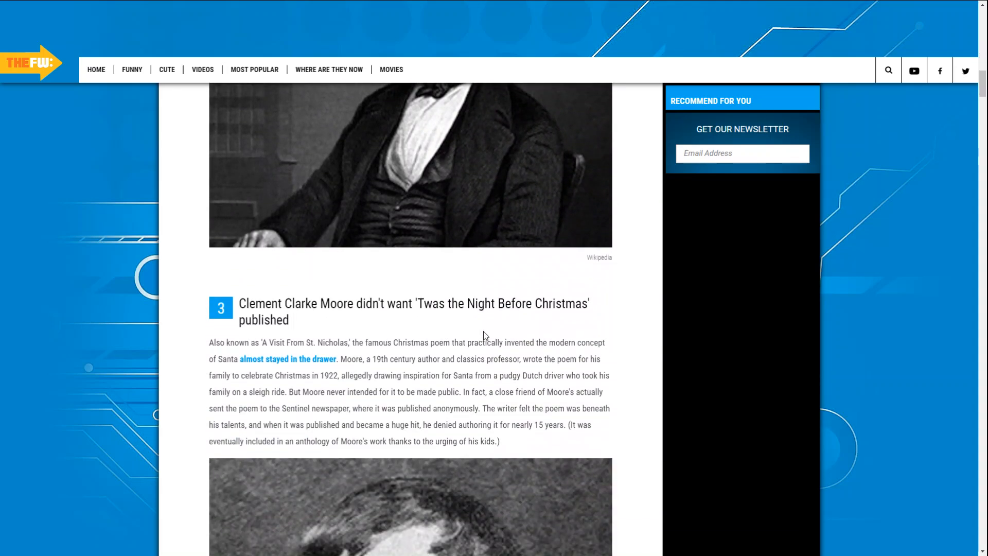
pyautogui.scroll(-3)
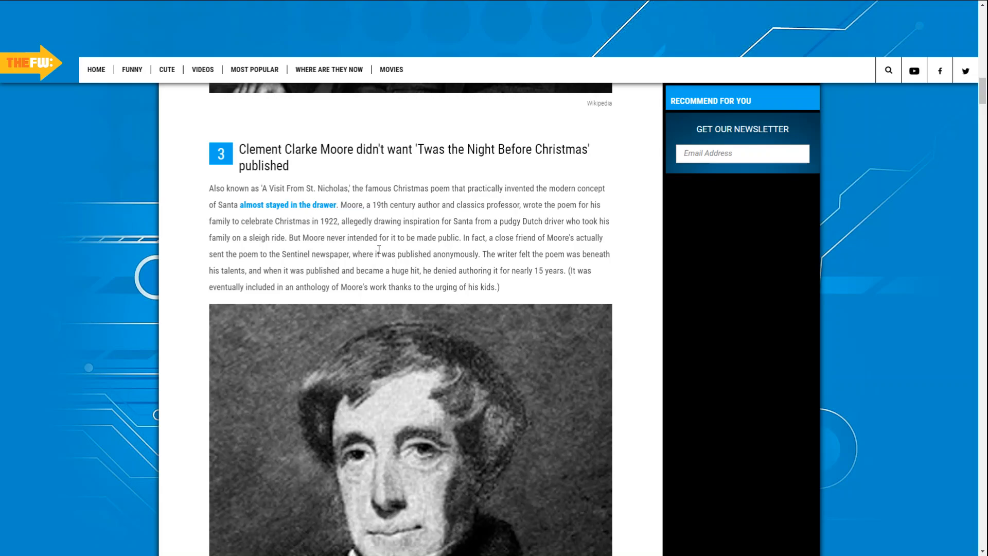
pyautogui.scroll(-3)
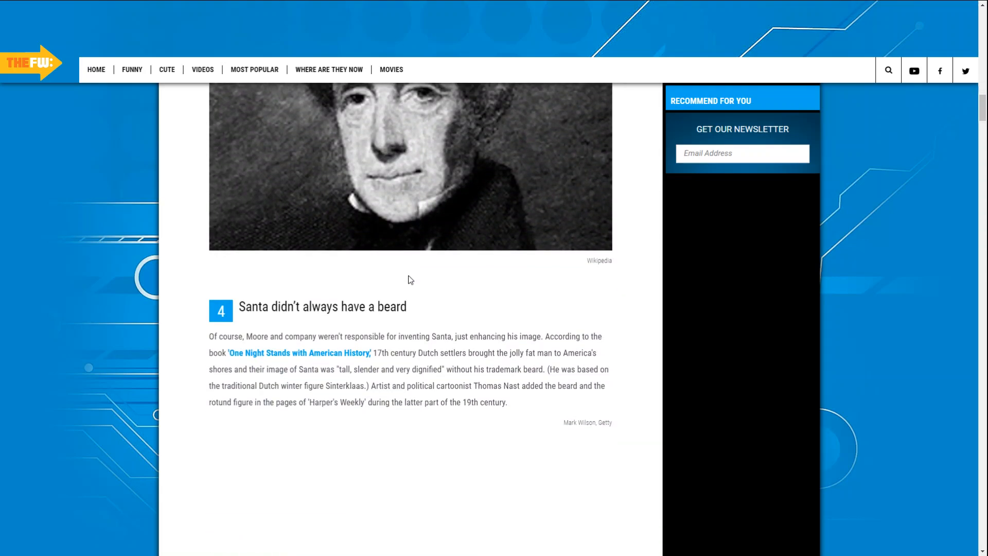
pyautogui.scroll(-3)
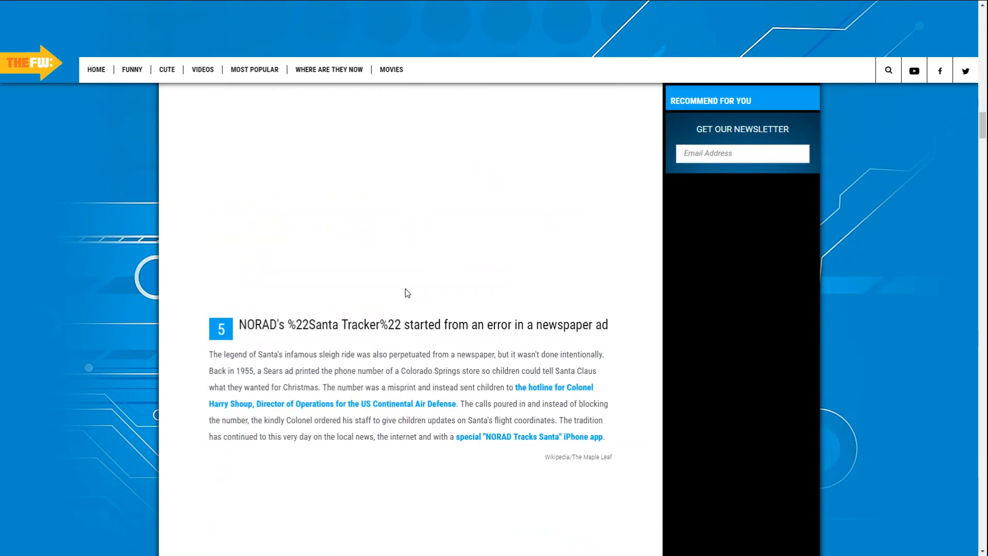
pyautogui.scroll(-3)
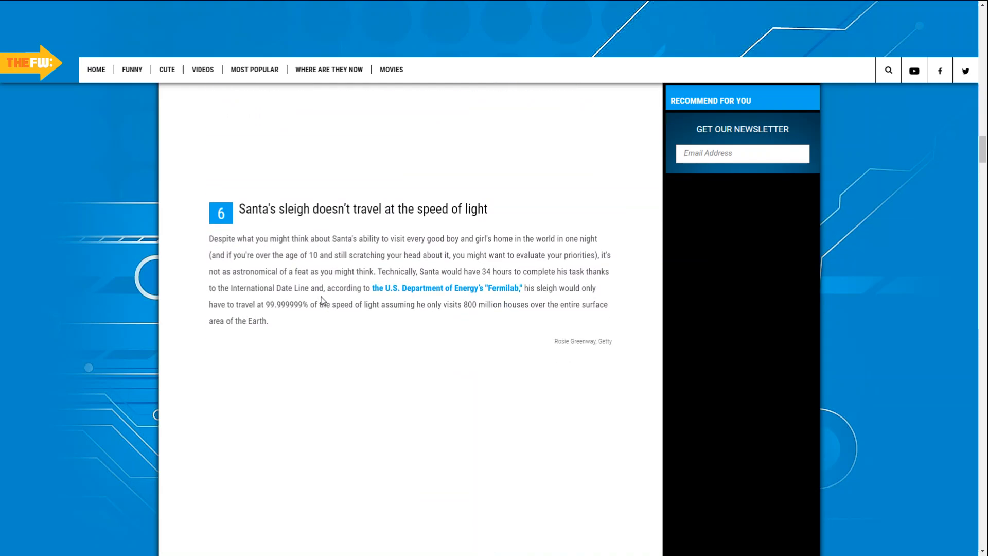
pyautogui.moveTo(357, 221)
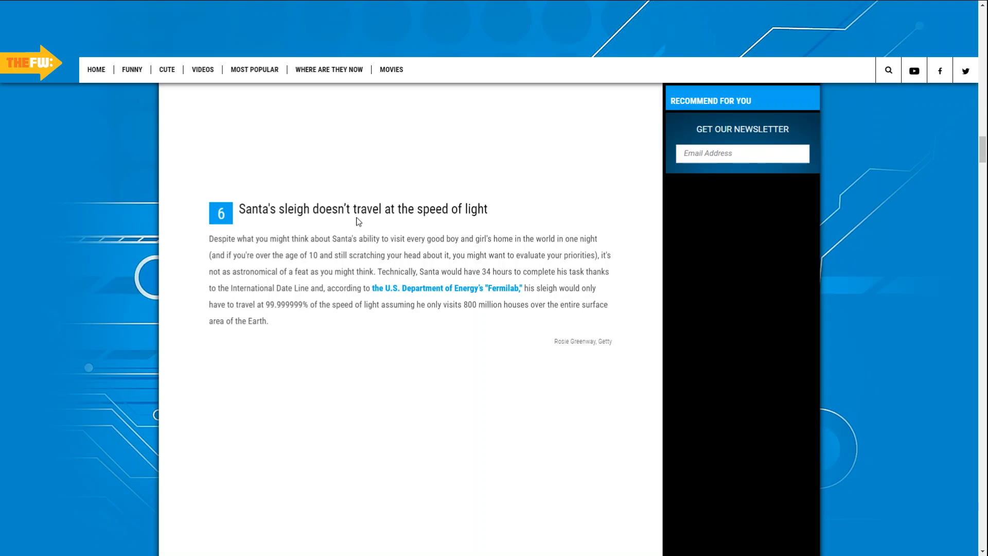
pyautogui.scroll(-3)
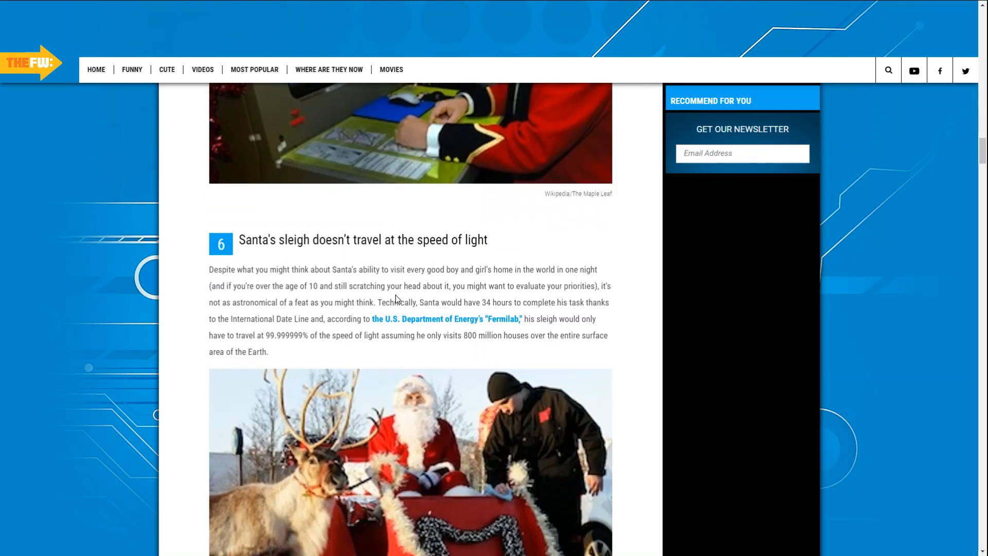
pyautogui.scroll(-3)
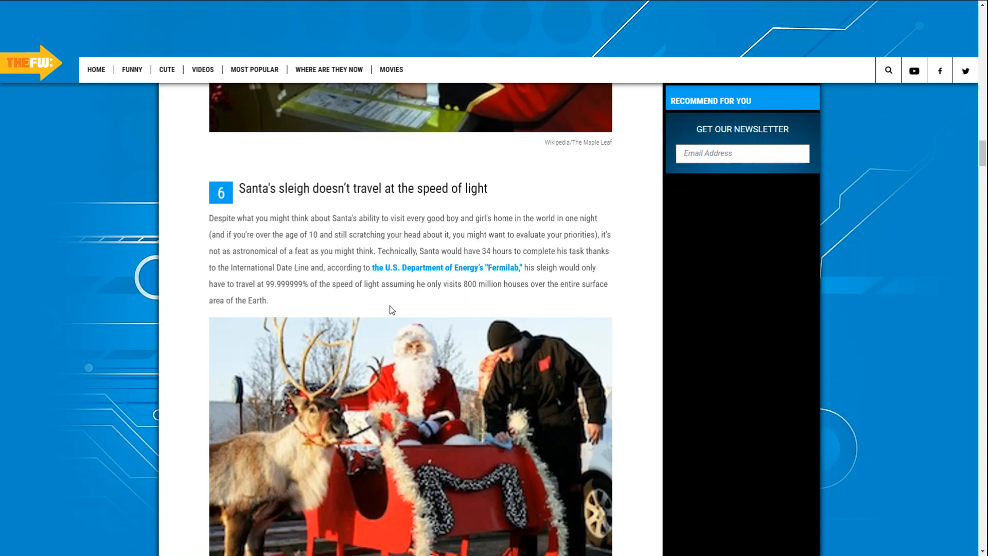
pyautogui.scroll(-3)
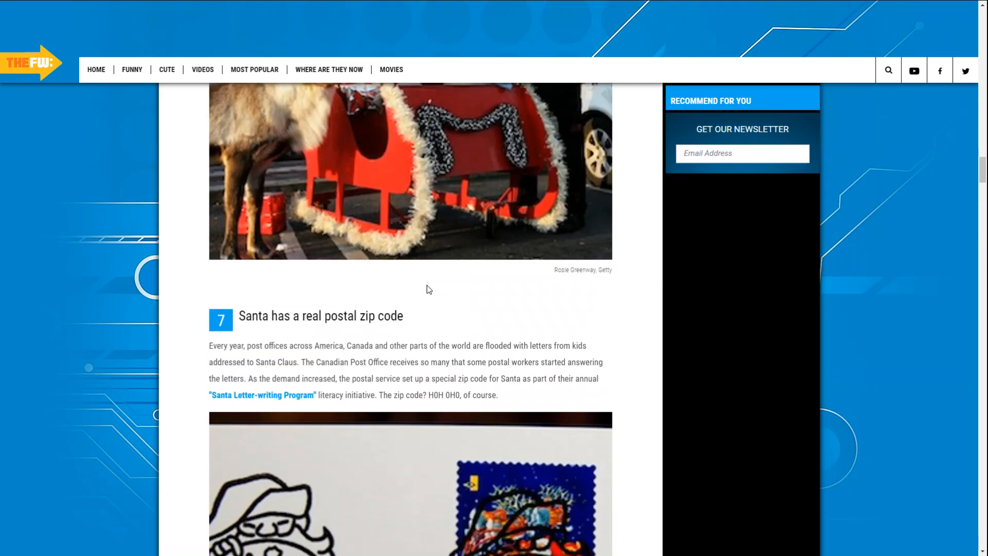
pyautogui.scroll(-3)
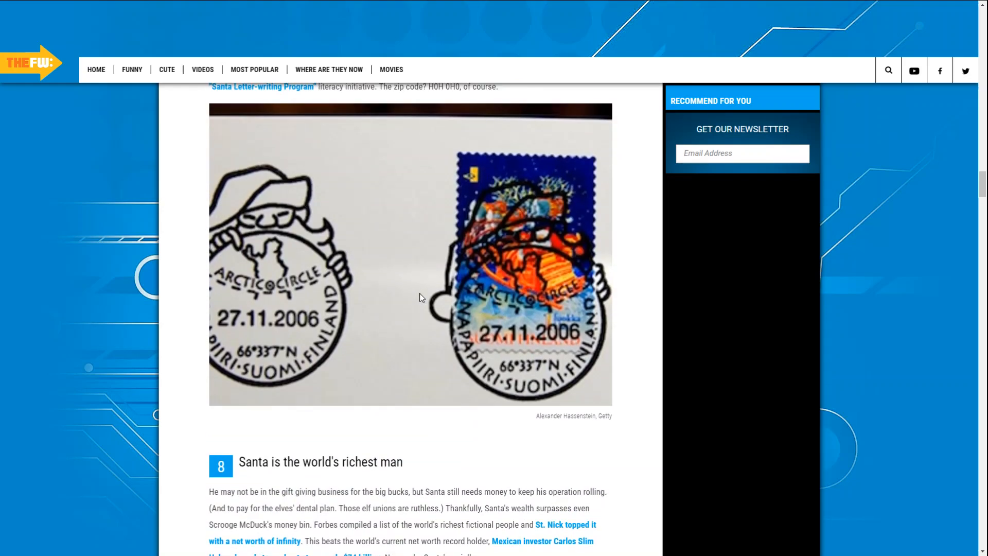
pyautogui.scroll(-3)
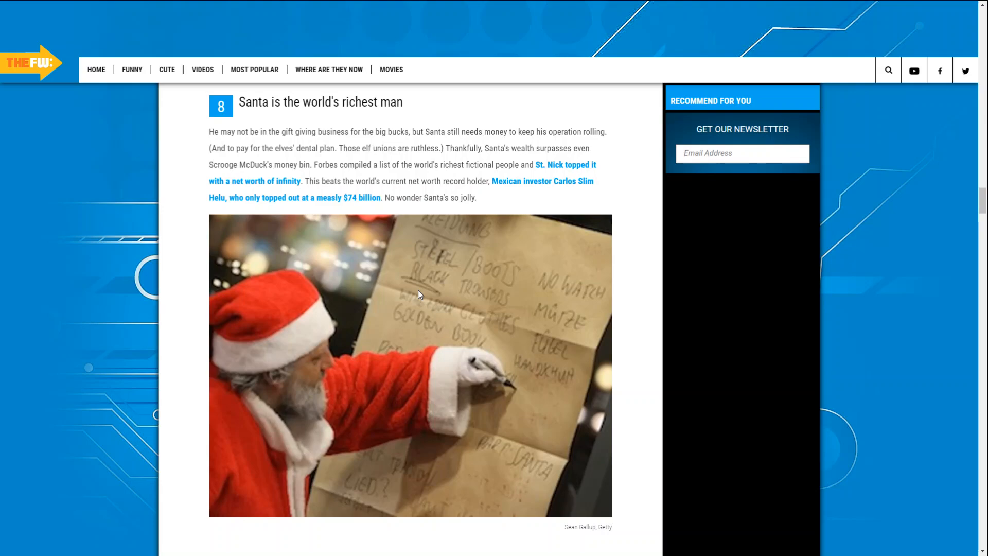
pyautogui.scroll(-3)
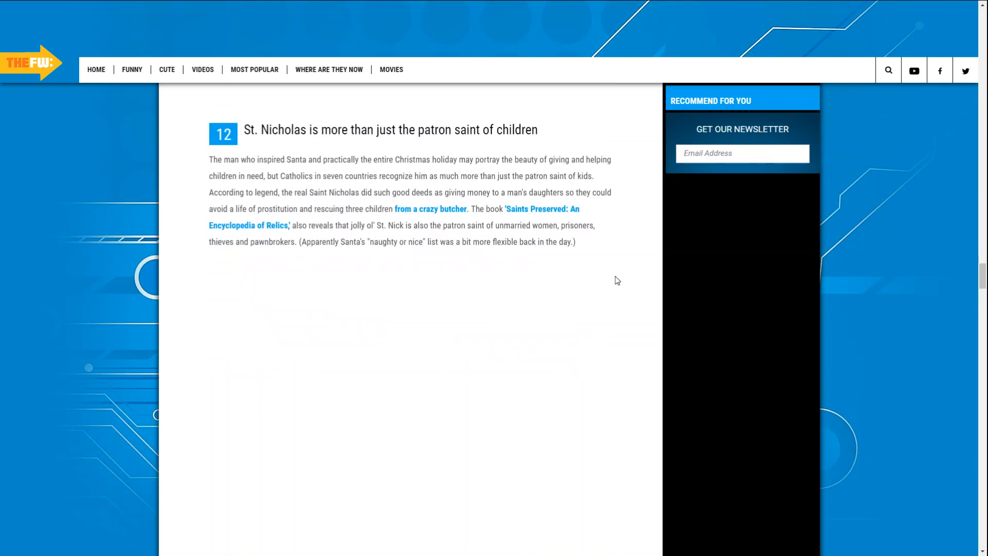
pyautogui.scroll(-3)
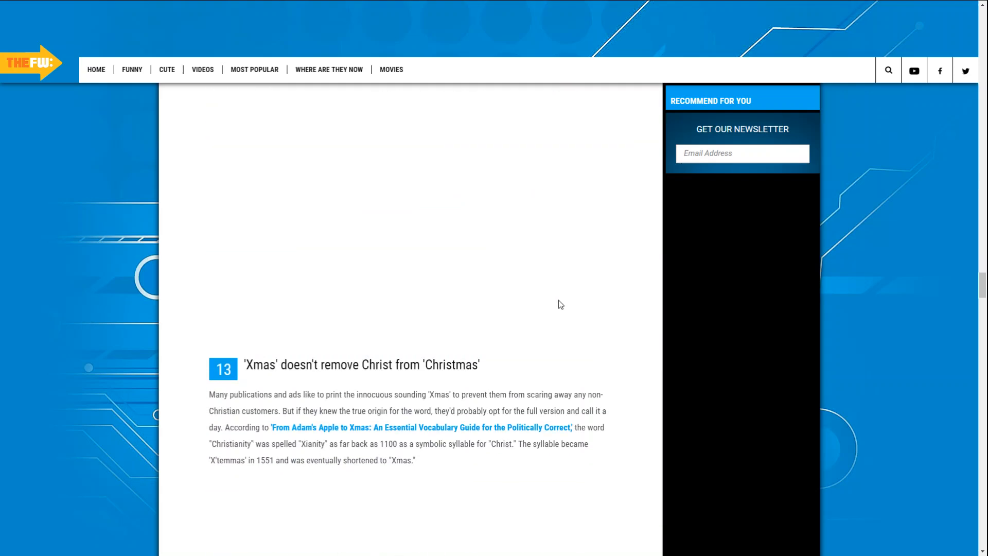
pyautogui.scroll(-3)
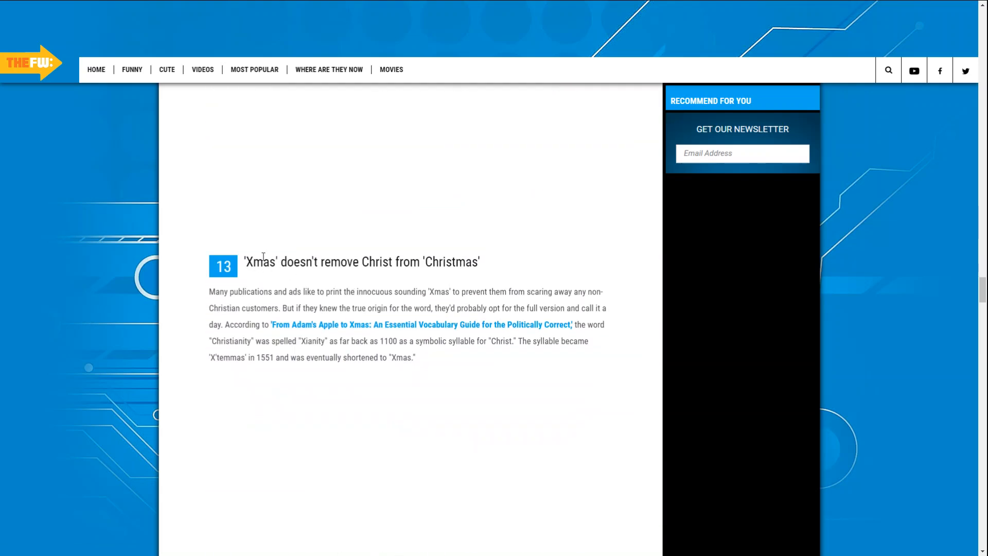
pyautogui.moveTo(390, 266)
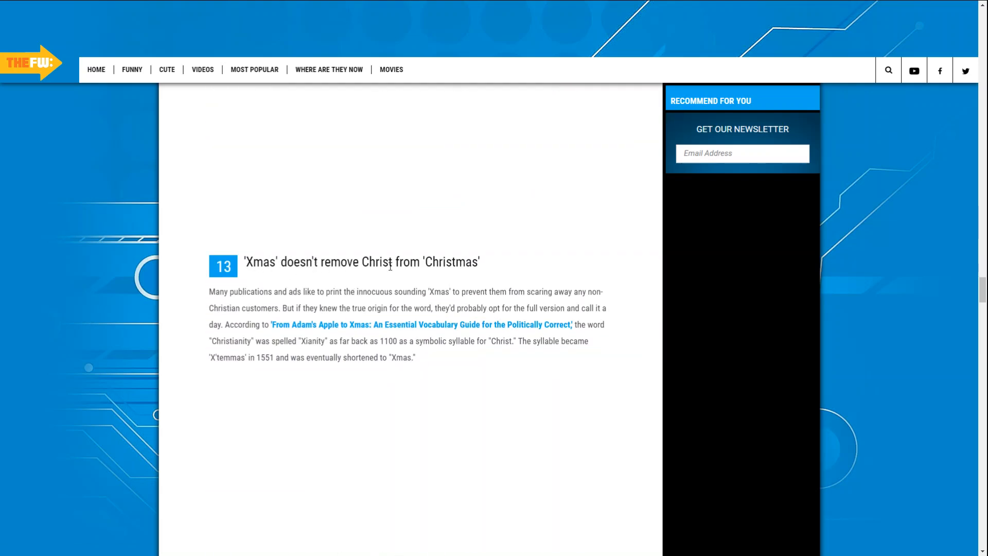
pyautogui.moveTo(267, 276)
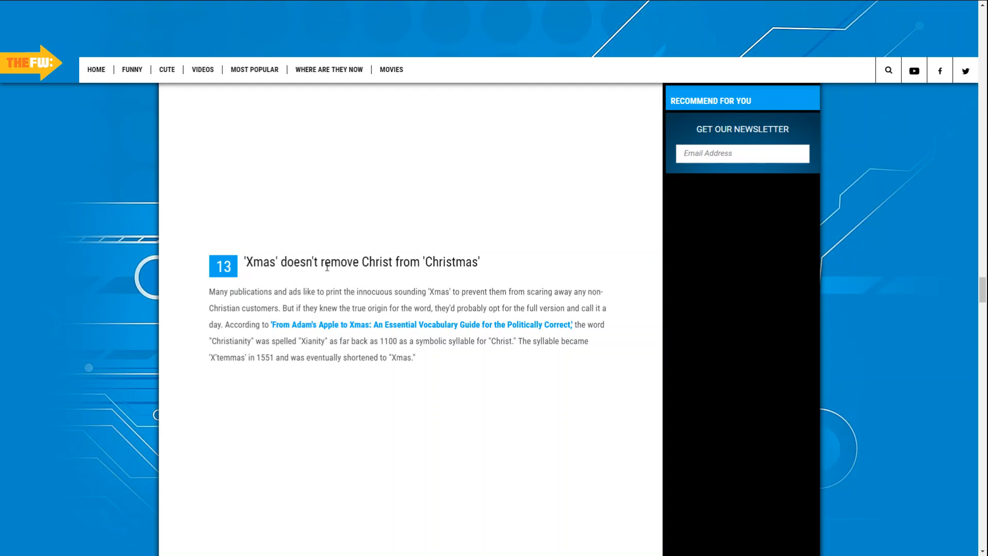
pyautogui.moveTo(414, 276)
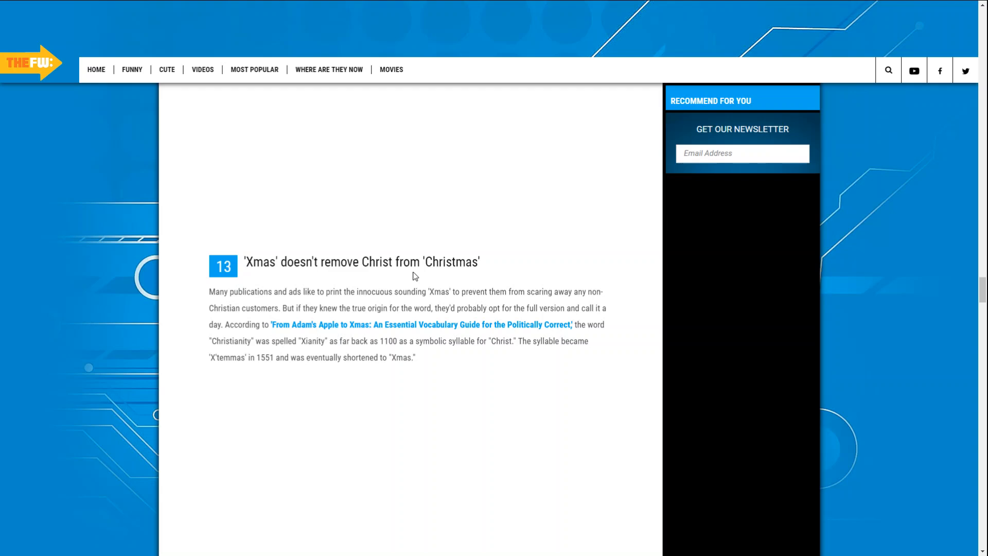
pyautogui.scroll(-3)
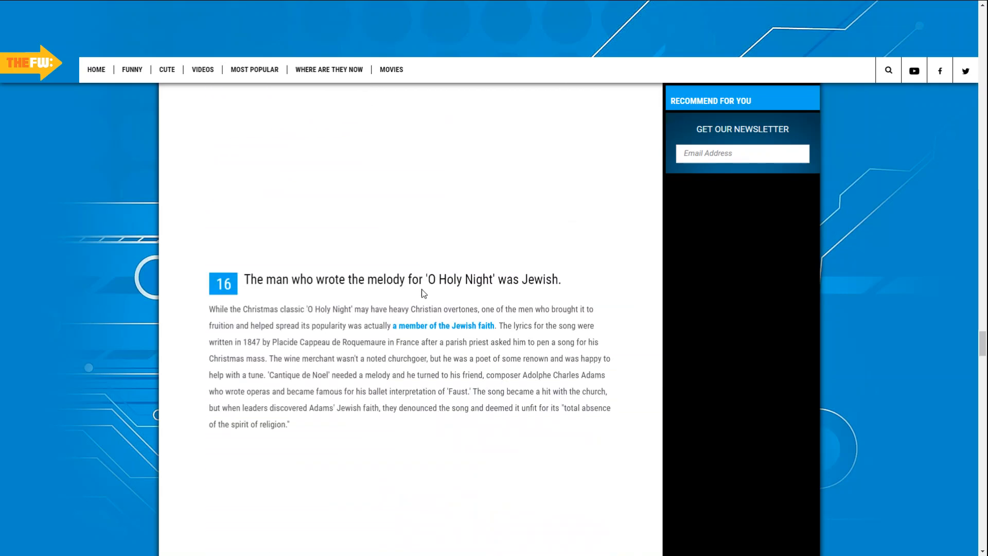
pyautogui.scroll(-3)
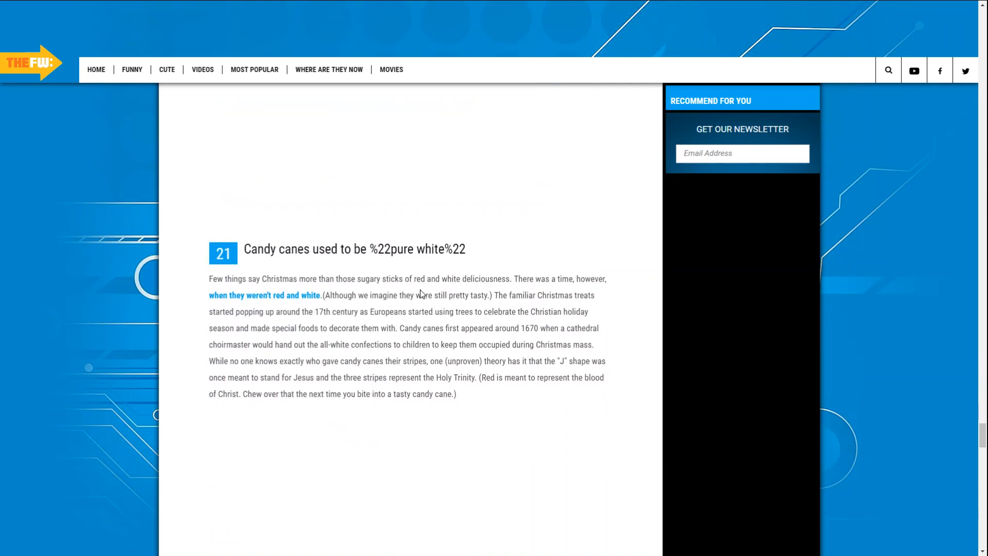
pyautogui.scroll(-3)
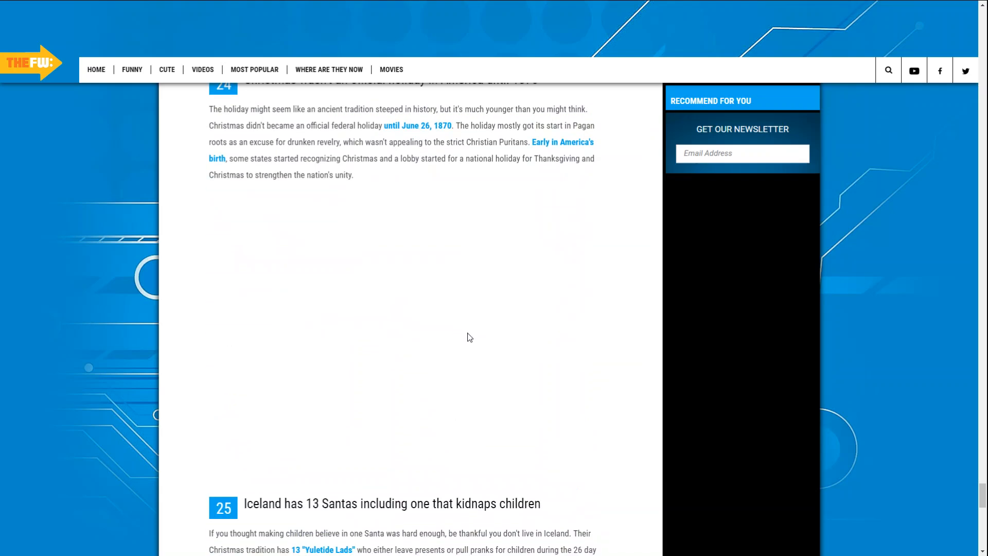
pyautogui.scroll(-3)
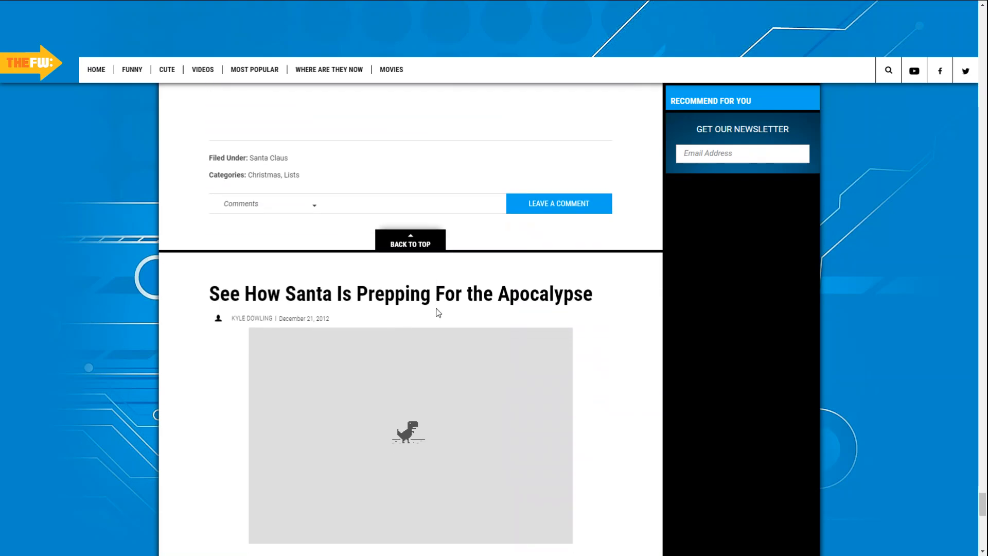
pyautogui.scroll(-3)
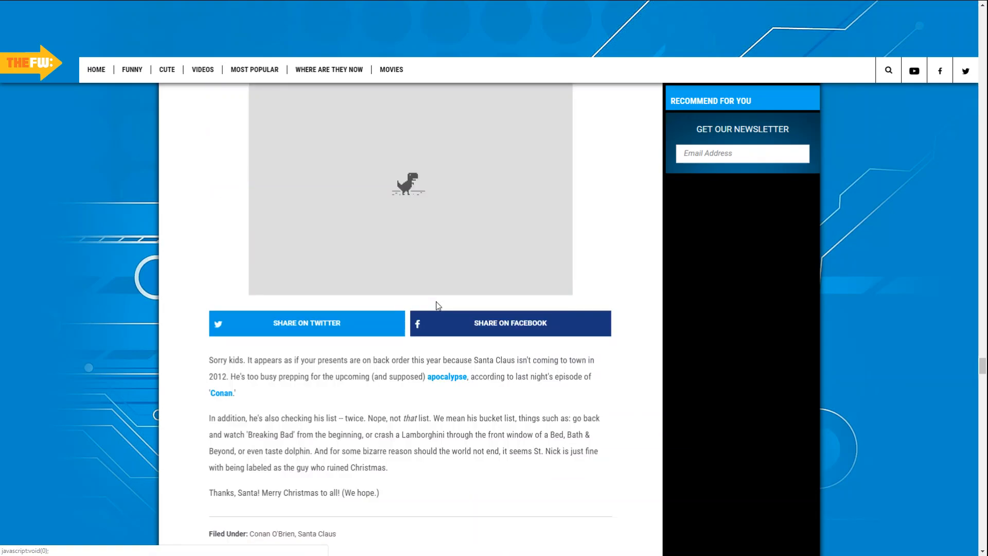
pyautogui.scroll(-3)
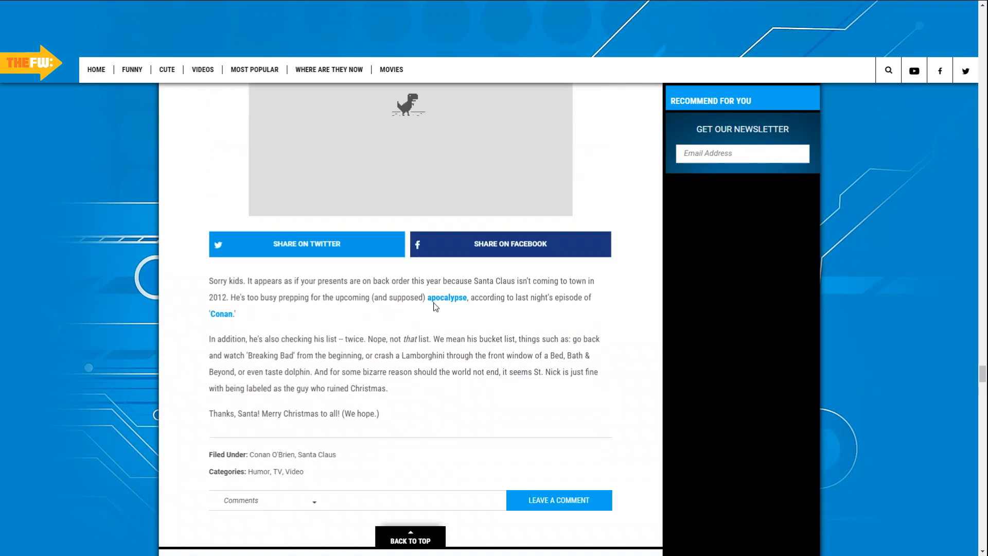
# Connect to the BTHub6-F8TM wireless network so the Google homepage loads
pyautogui.scroll(3)
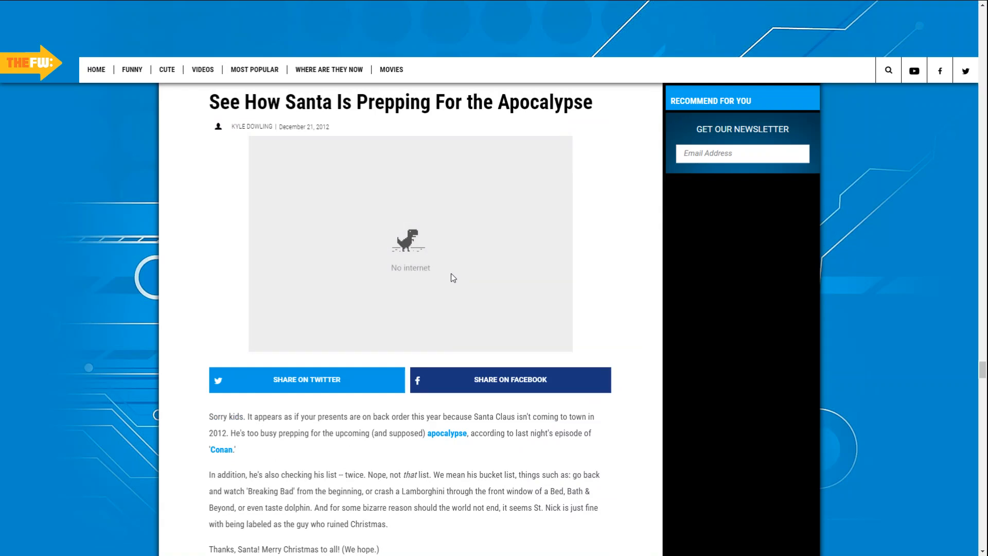
pyautogui.moveTo(526, 267)
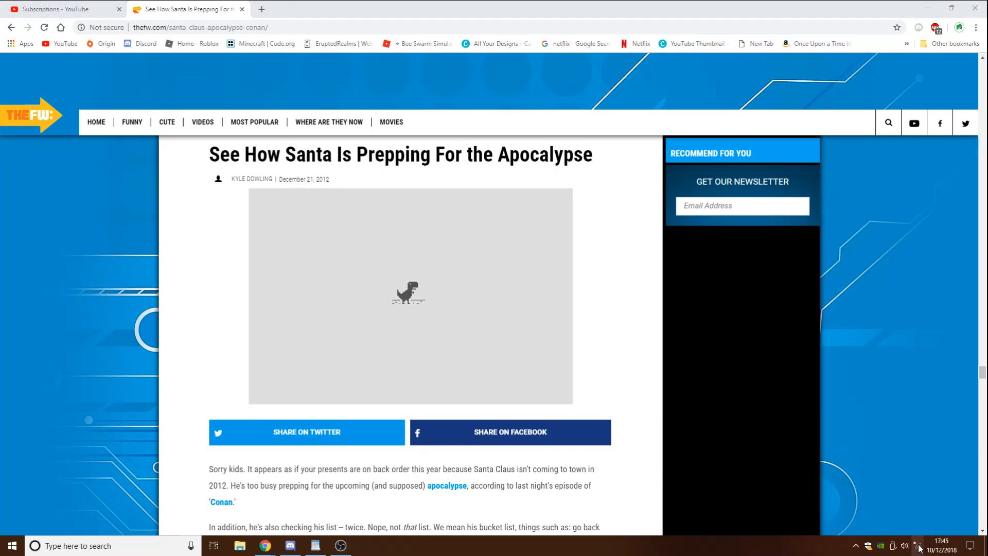
pyautogui.click(916, 544)
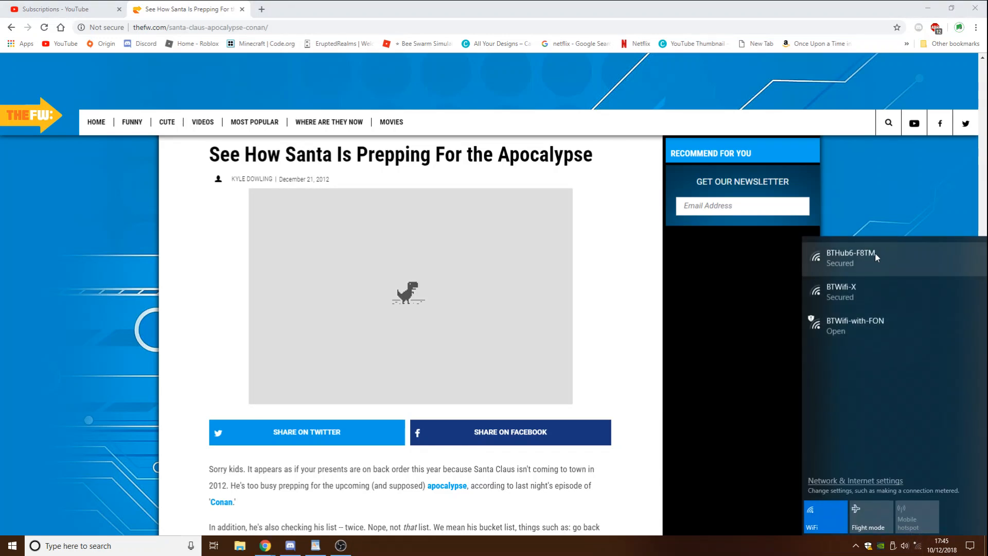
pyautogui.click(860, 257)
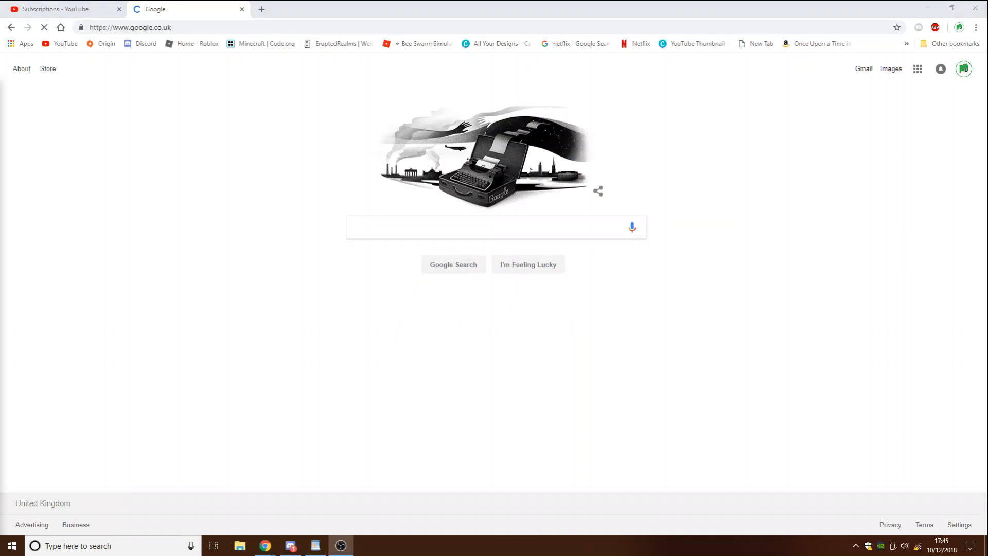
# Search Google by voice for 'the facts of Christmas', retrying the microphone until it listens
pyautogui.click(487, 227)
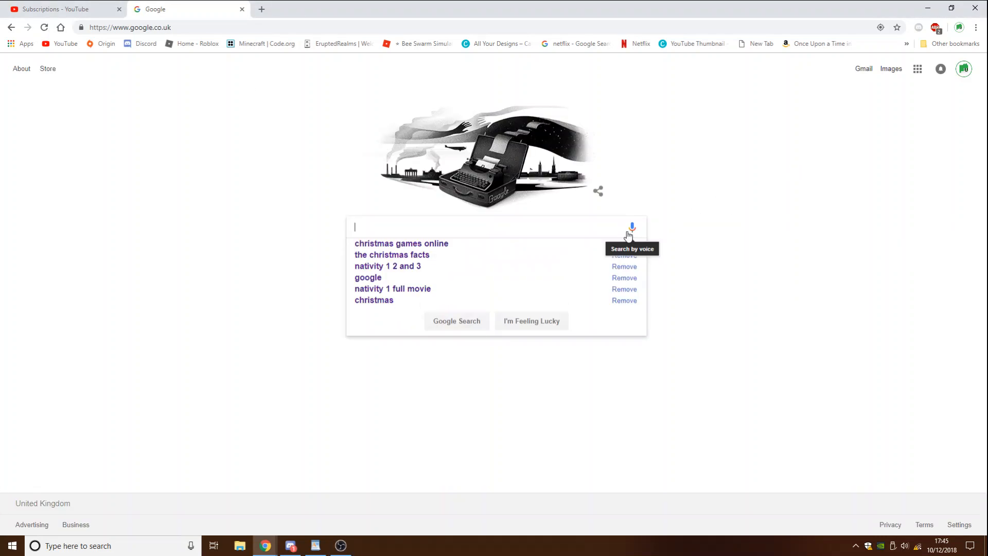
pyautogui.click(631, 226)
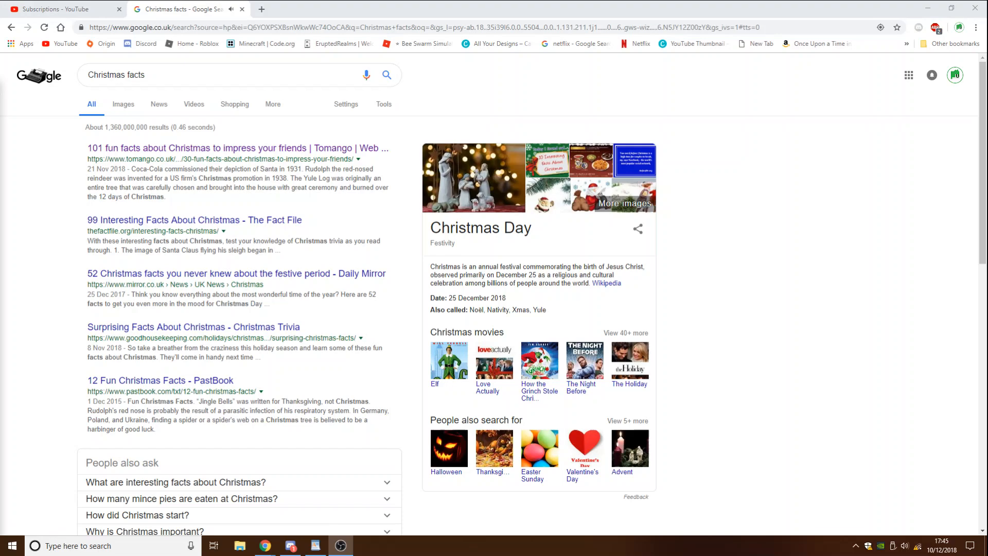
pyautogui.moveTo(369, 117)
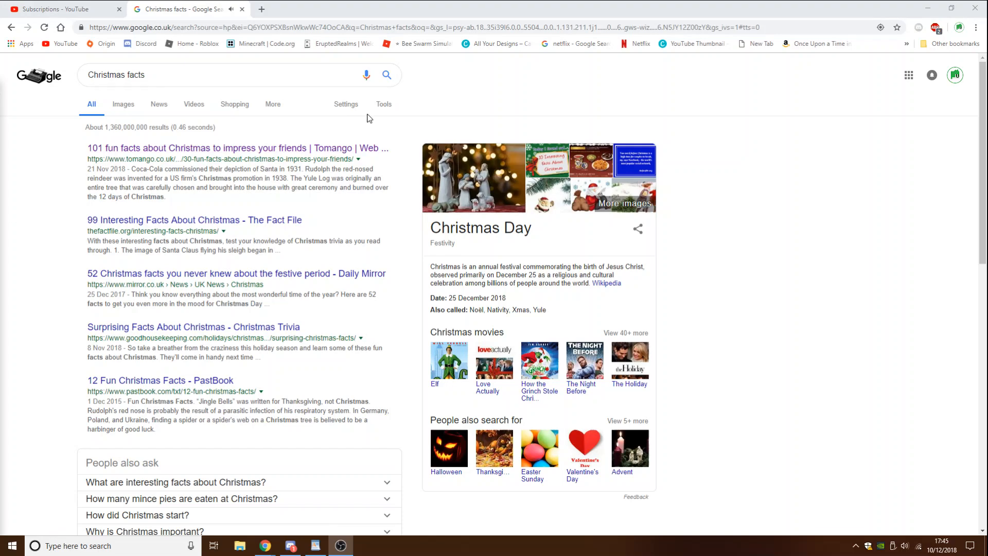
pyautogui.click(366, 74)
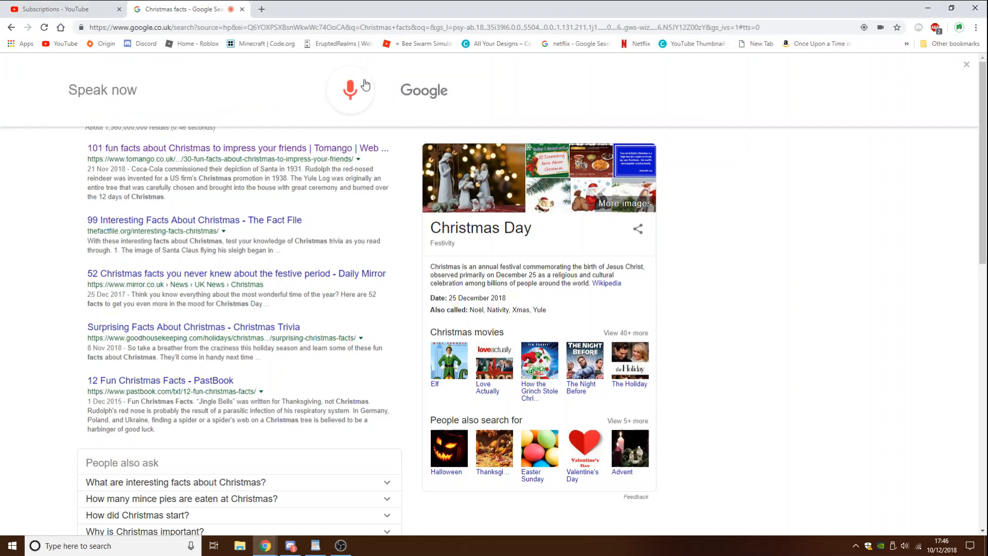
pyautogui.click(350, 89)
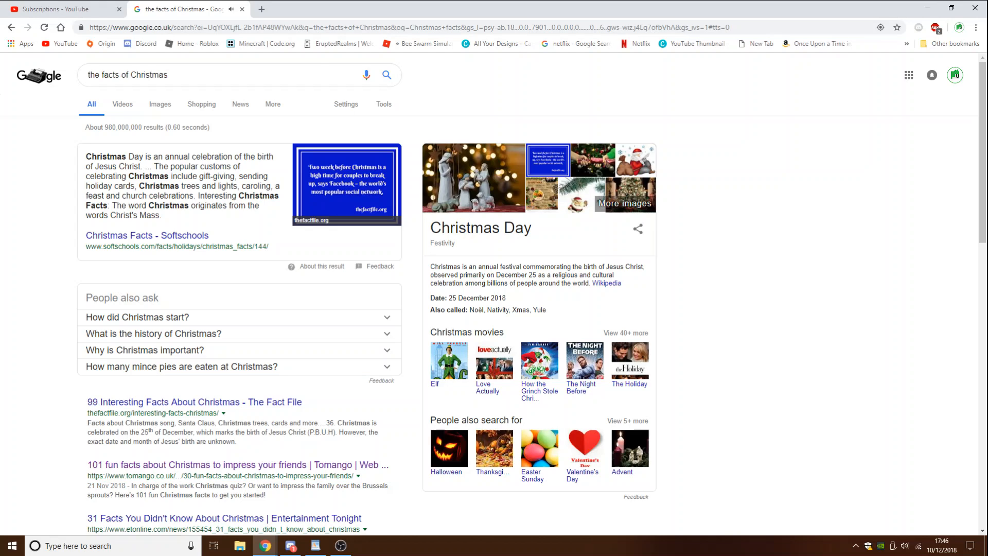
pyautogui.moveTo(365, 74)
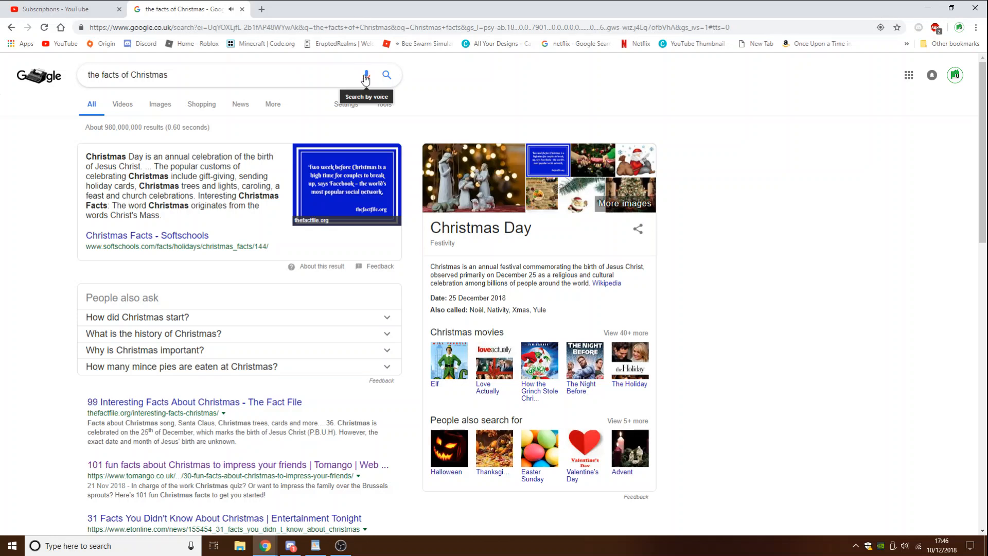
# Ask Google by voice 'what's the most popular Christmas song'
pyautogui.click(363, 75)
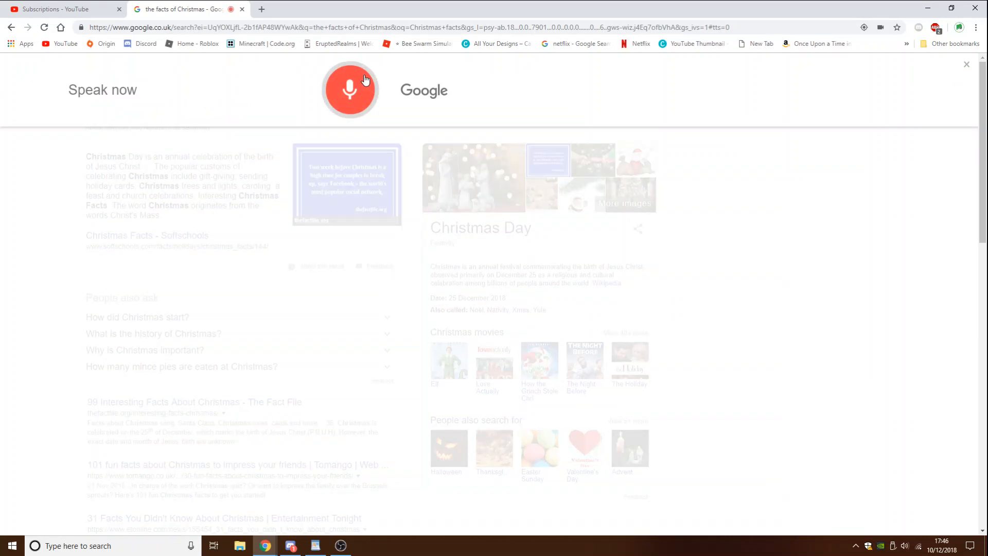
pyautogui.write("what's the most popular Christmas song")
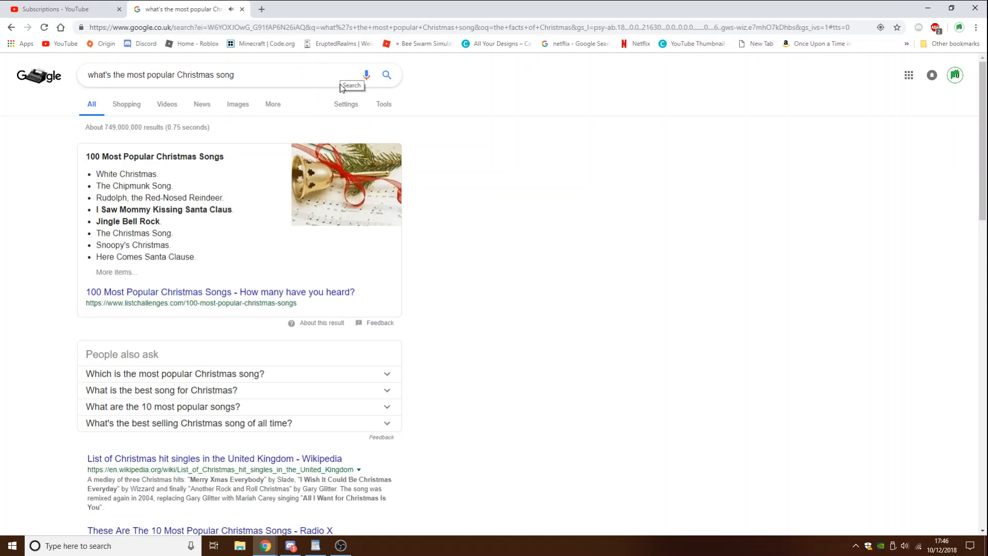
pyautogui.moveTo(337, 108)
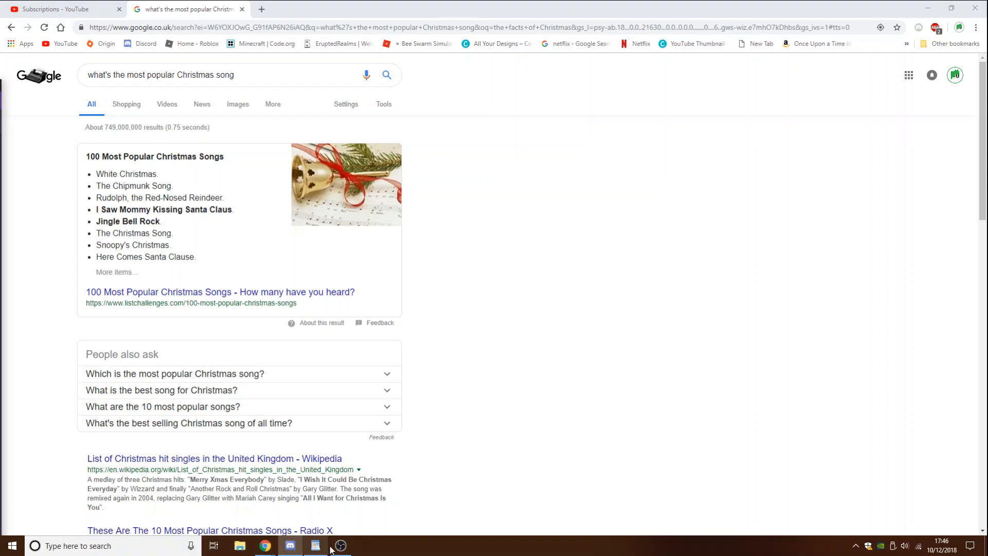
pyautogui.moveTo(366, 78)
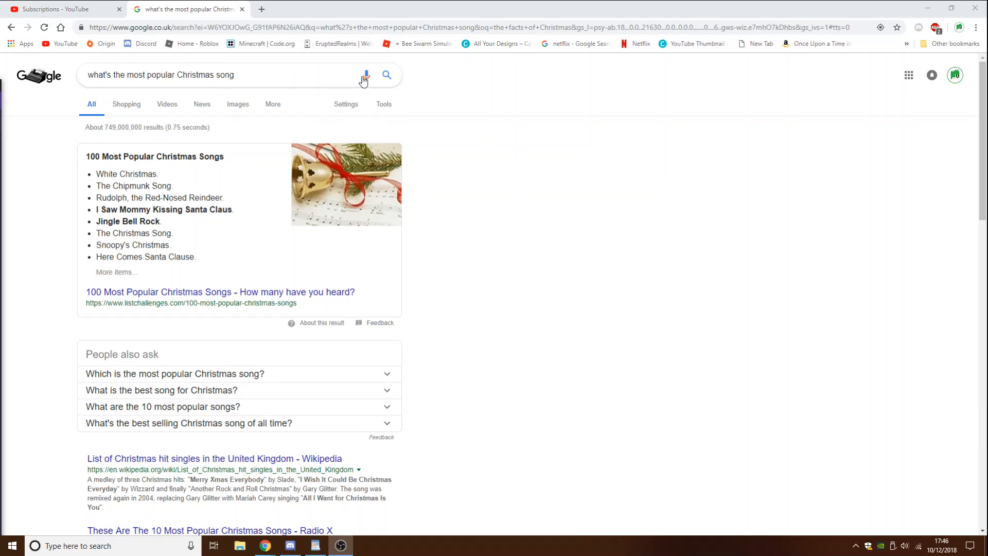
# Repeat the voice search until it reads 'what's the most popular Christmas film all time'
pyautogui.click(364, 75)
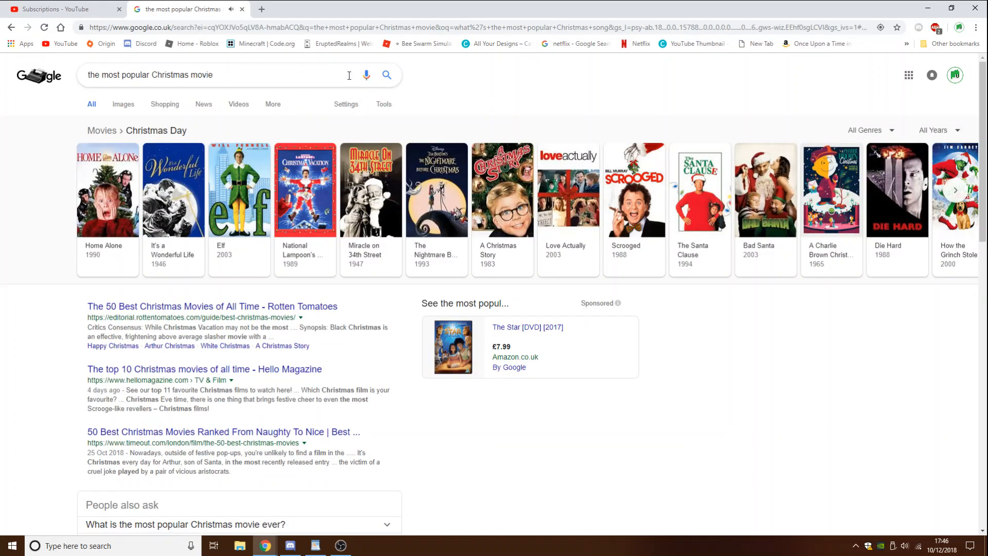
pyautogui.moveTo(387, 75)
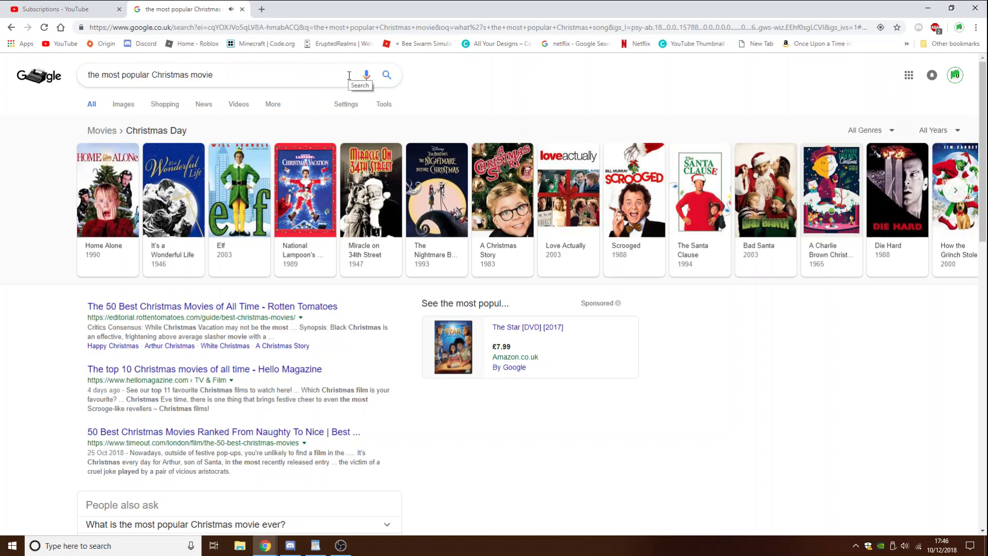
pyautogui.moveTo(365, 75)
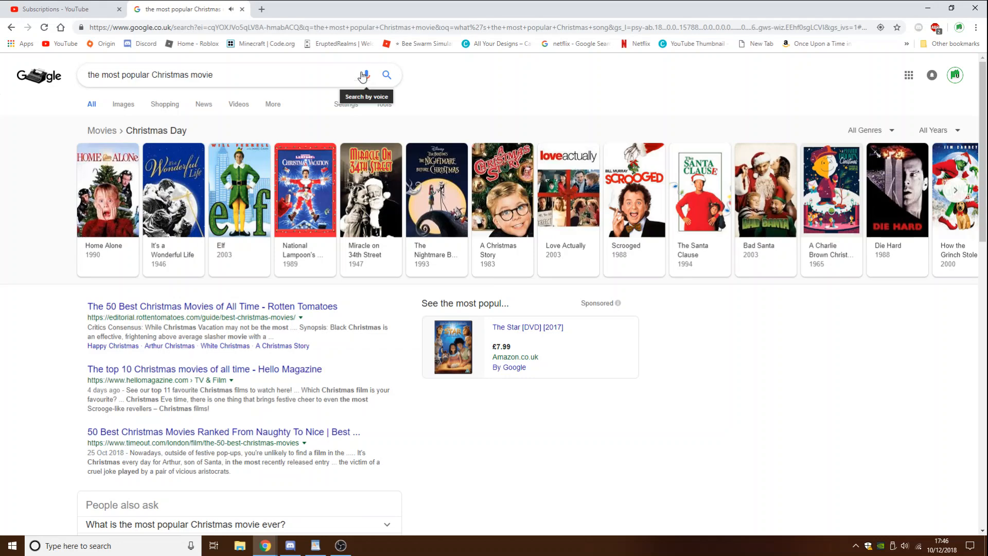
pyautogui.click(362, 75)
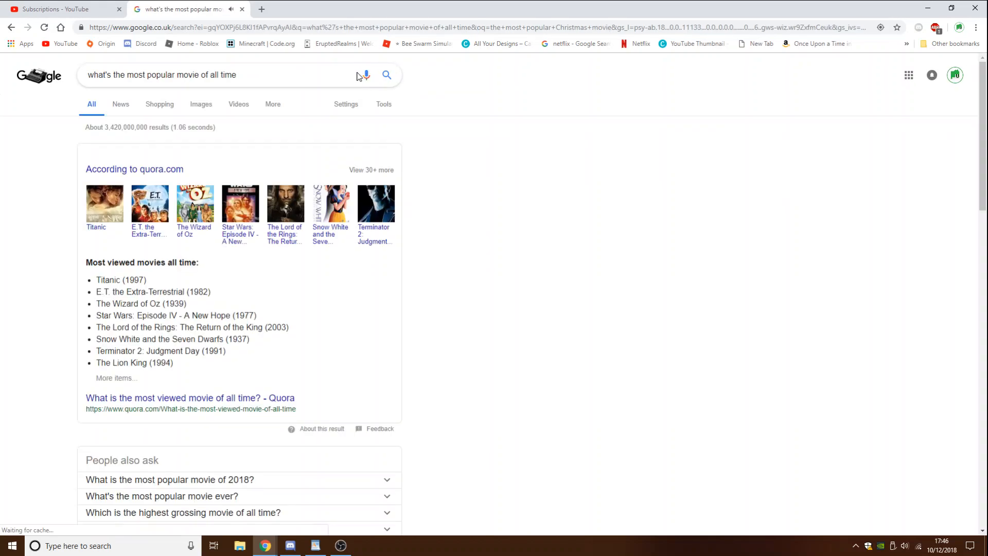
pyautogui.click(363, 75)
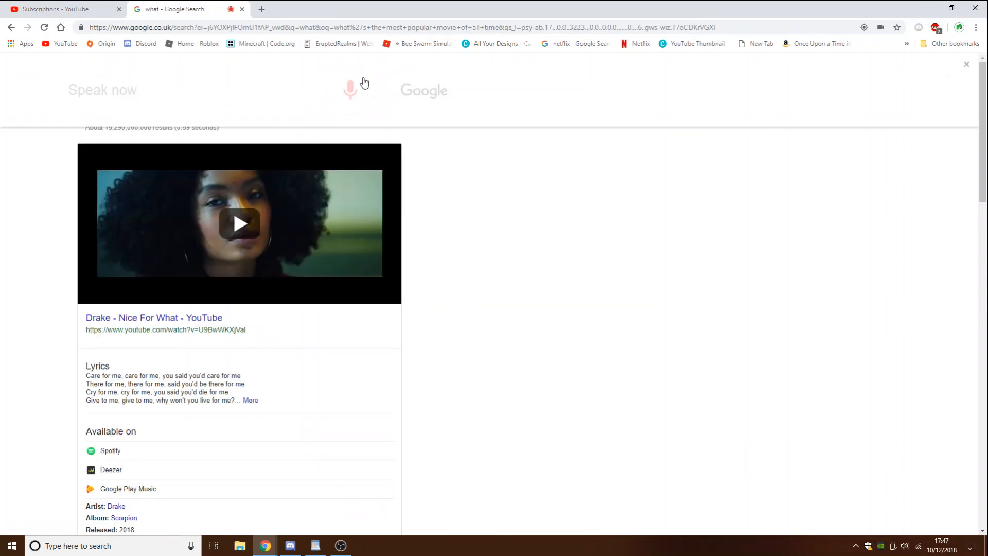
pyautogui.click(349, 89)
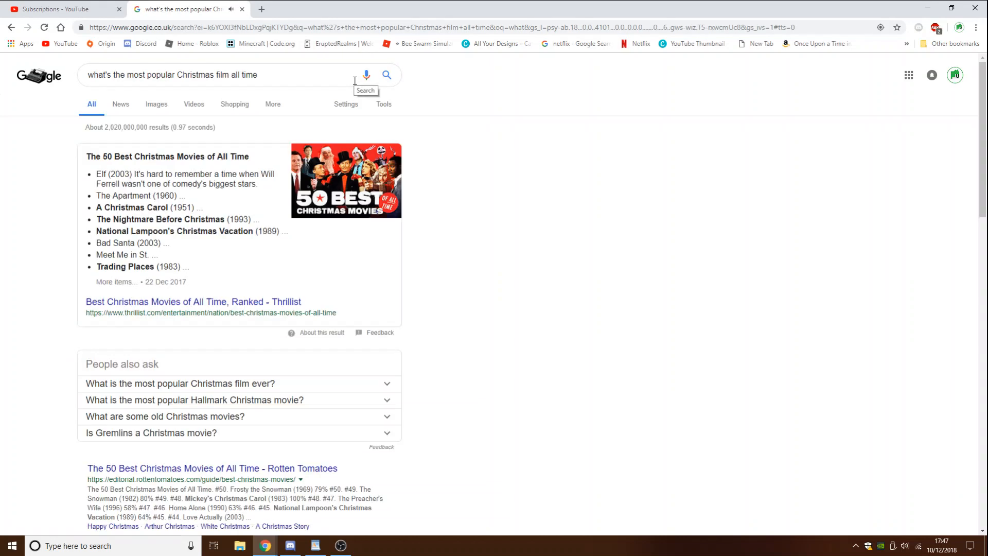
pyautogui.click(386, 75)
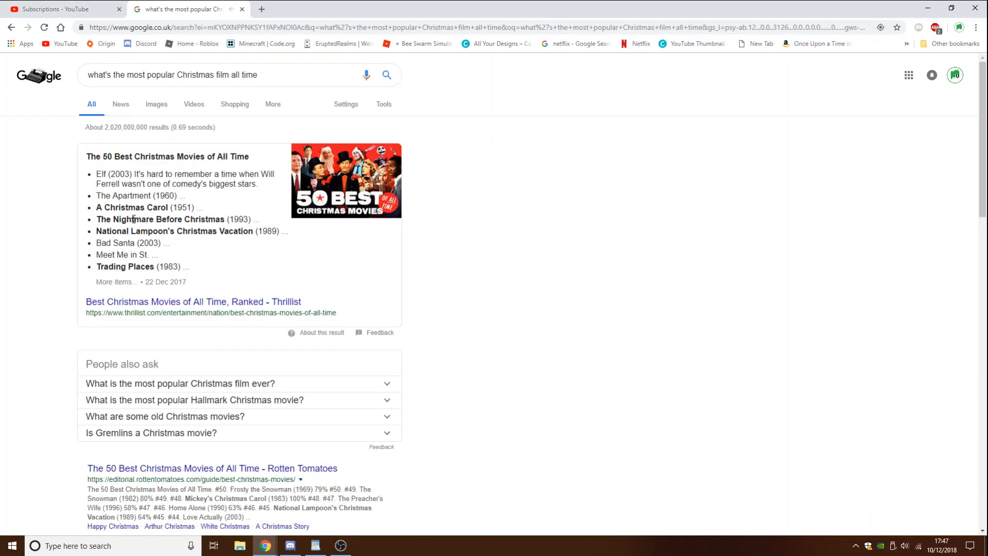
pyautogui.moveTo(369, 113)
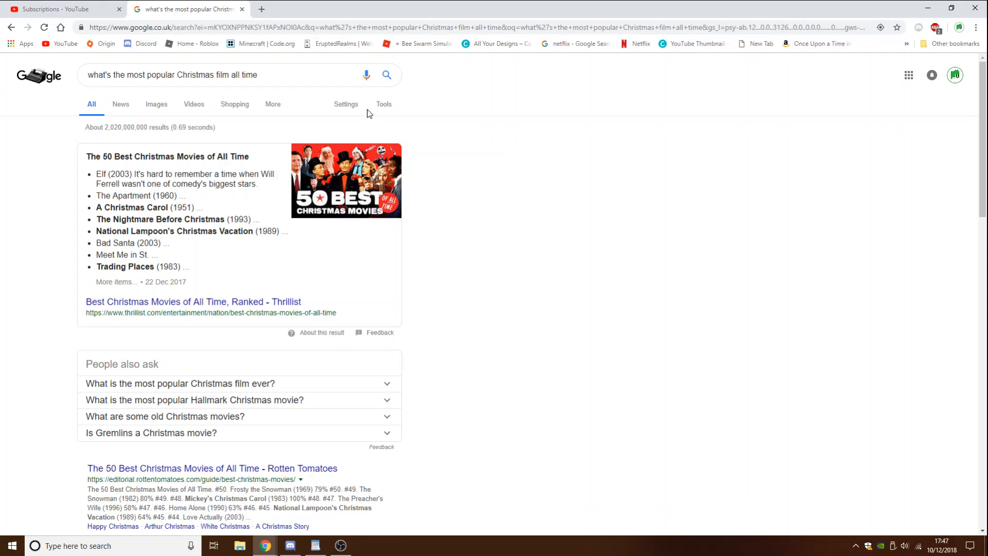
# Voice-search 'what's the number one Christmas film' and expand 'What is the most popular Christmas film ever?'
pyautogui.click(365, 75)
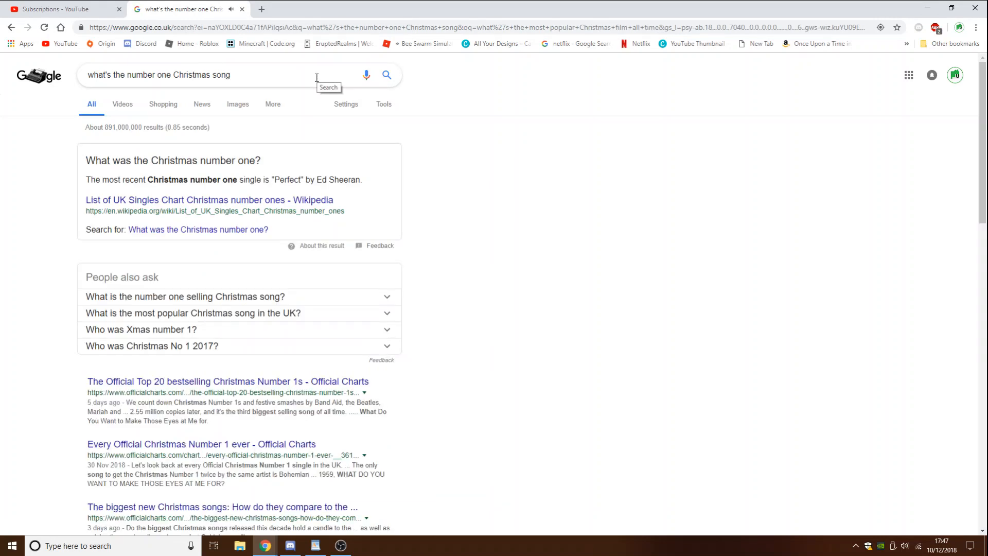
pyautogui.moveTo(347, 91)
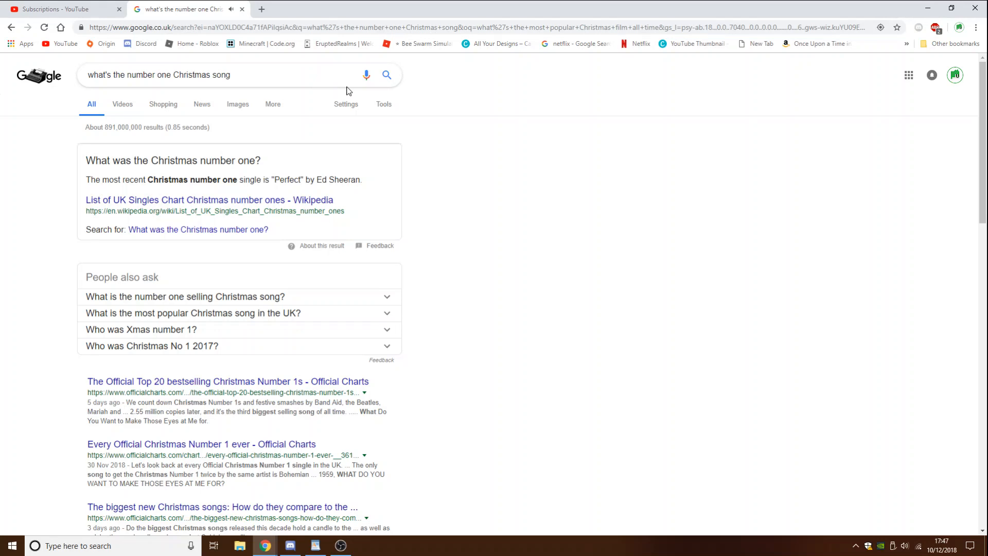
pyautogui.moveTo(338, 94)
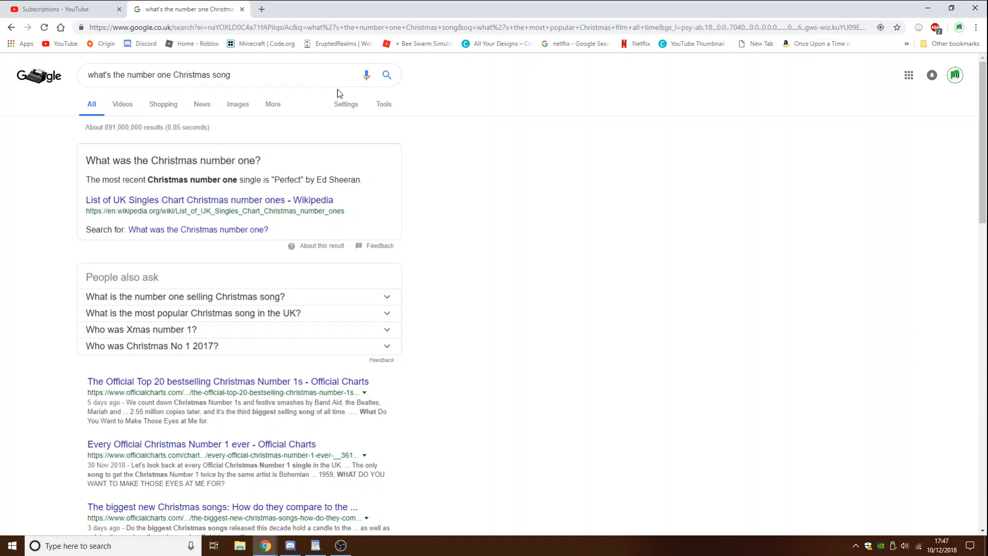
pyautogui.moveTo(369, 77)
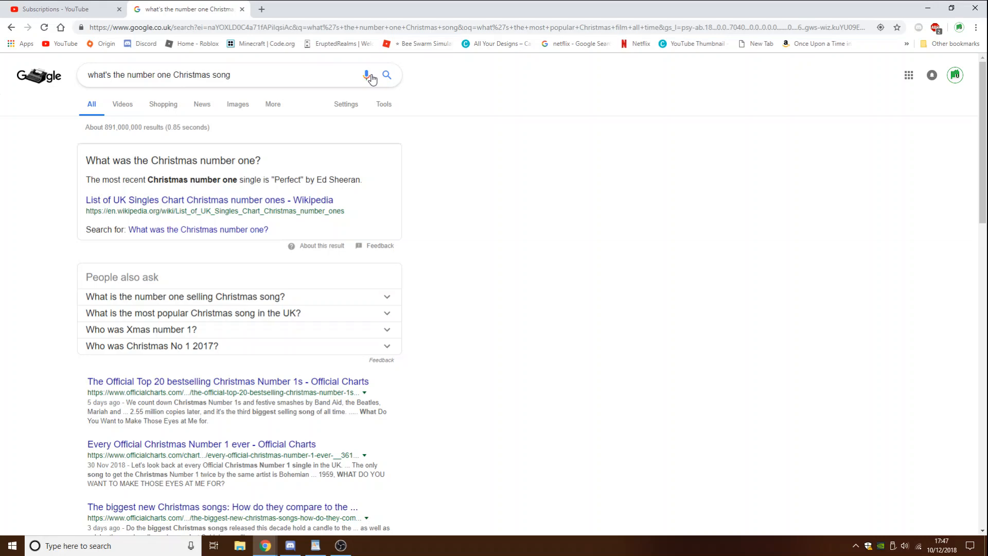
pyautogui.click(364, 74)
pyautogui.write('film')
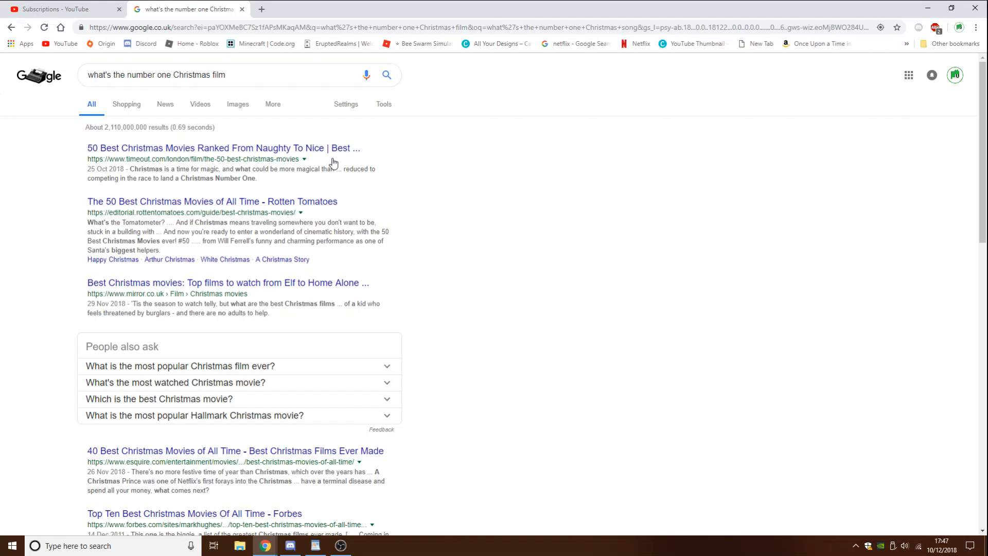
pyautogui.click(180, 366)
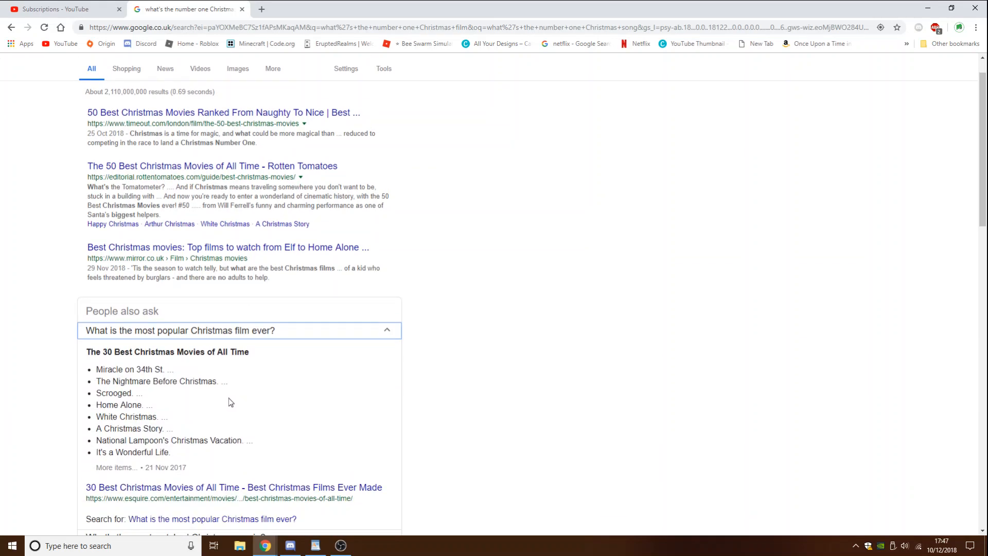
pyautogui.scroll(3)
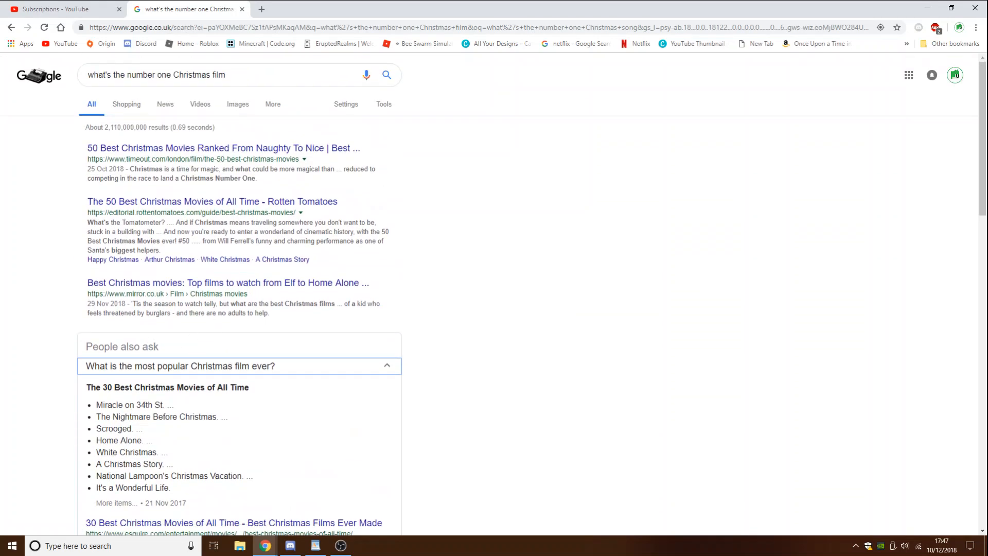